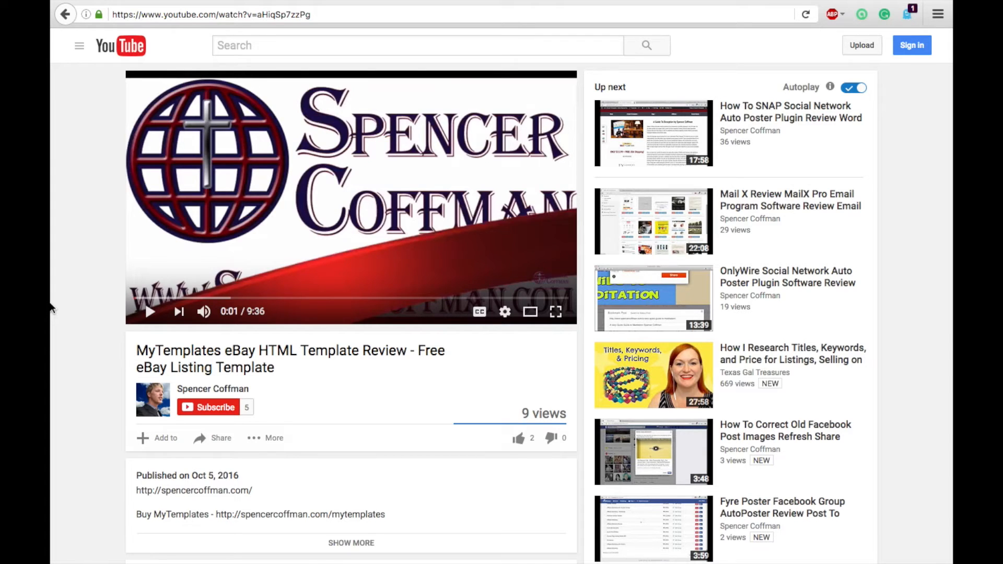
mouse_move(90, 170)
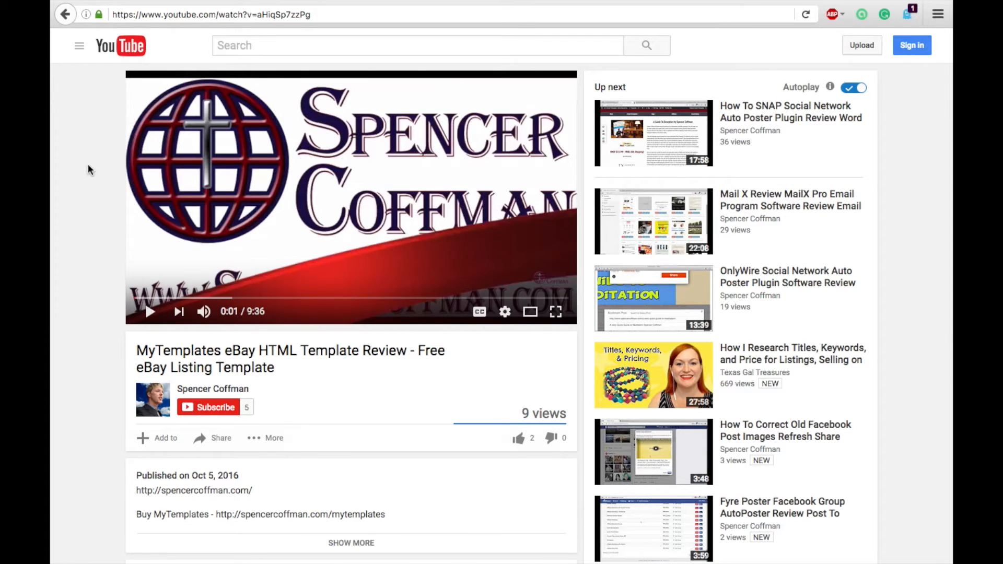
mouse_move(276, 125)
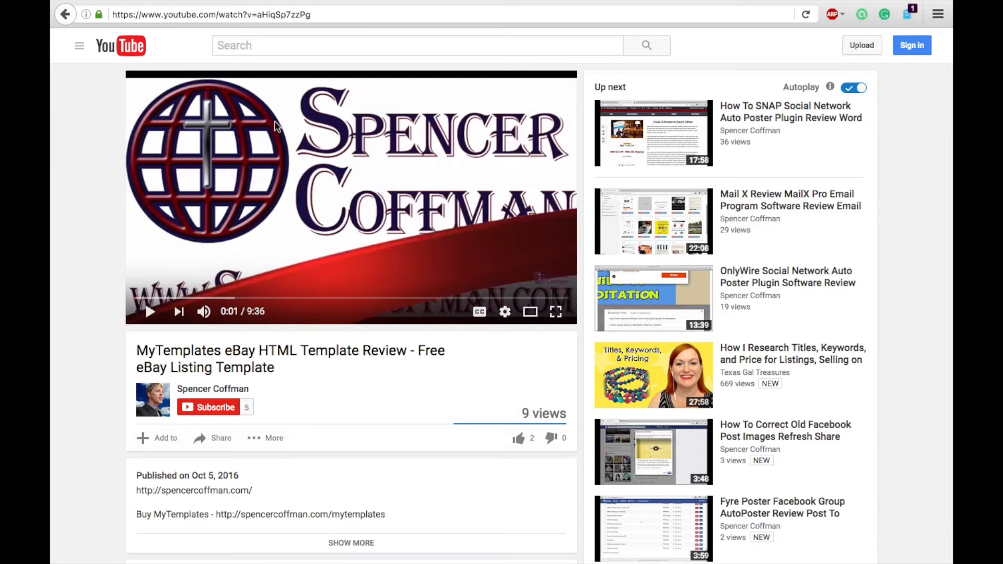
mouse_move(99, 334)
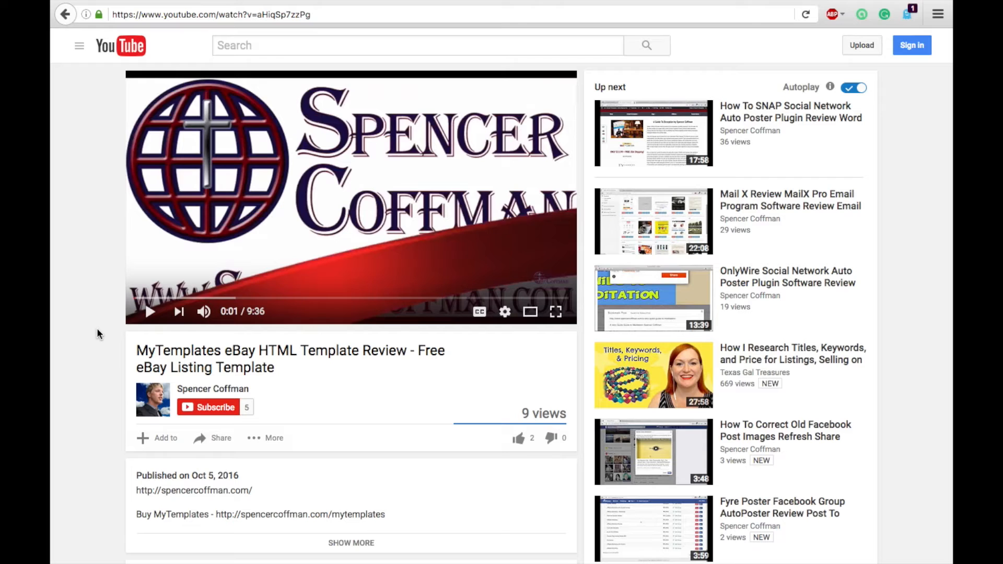
Right-click the YouTube video page to inspect it with developer tools
right_click(99, 333)
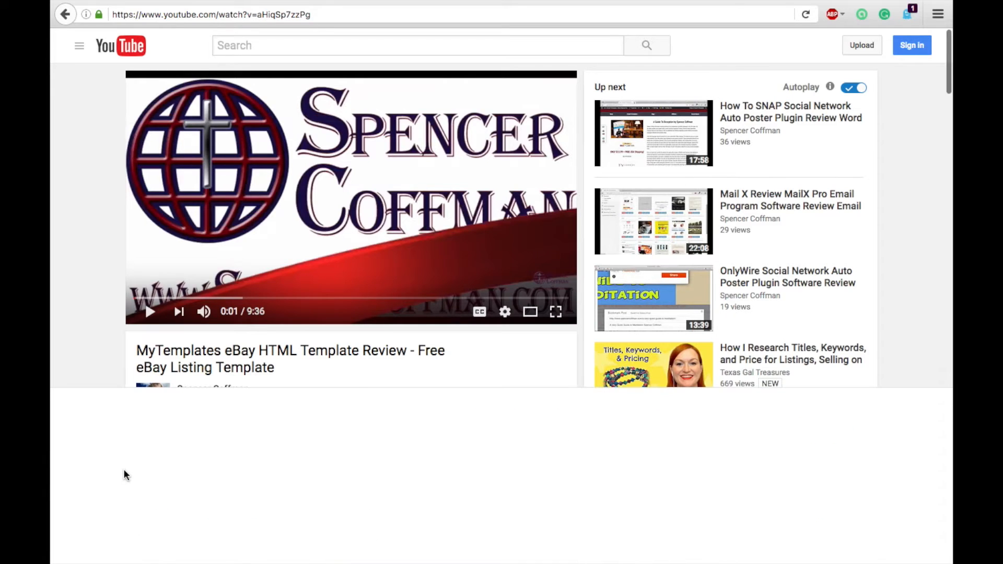
Open the timedtext caption request from the Network list in a new tab
click(468, 396)
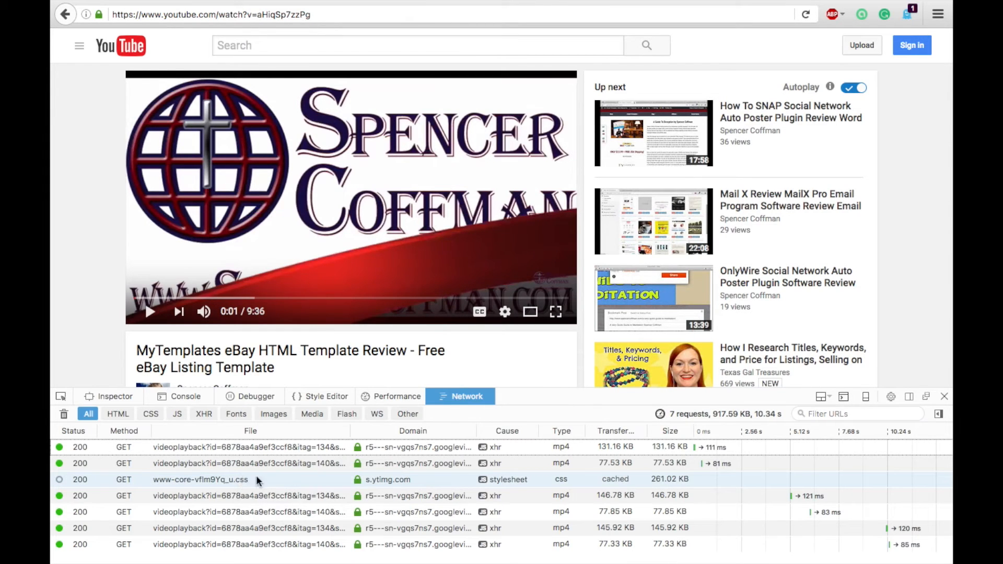
click(250, 451)
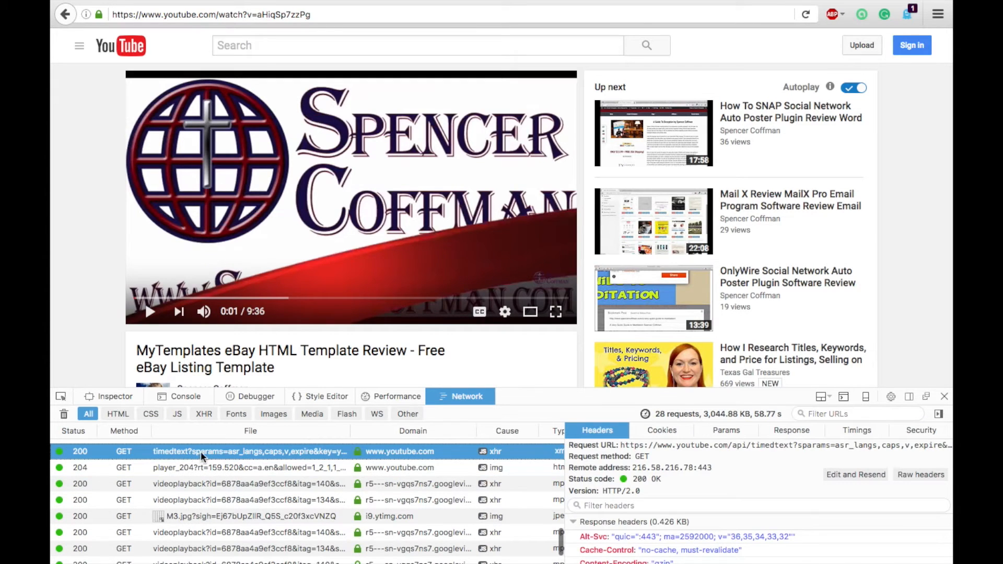
right_click(205, 451)
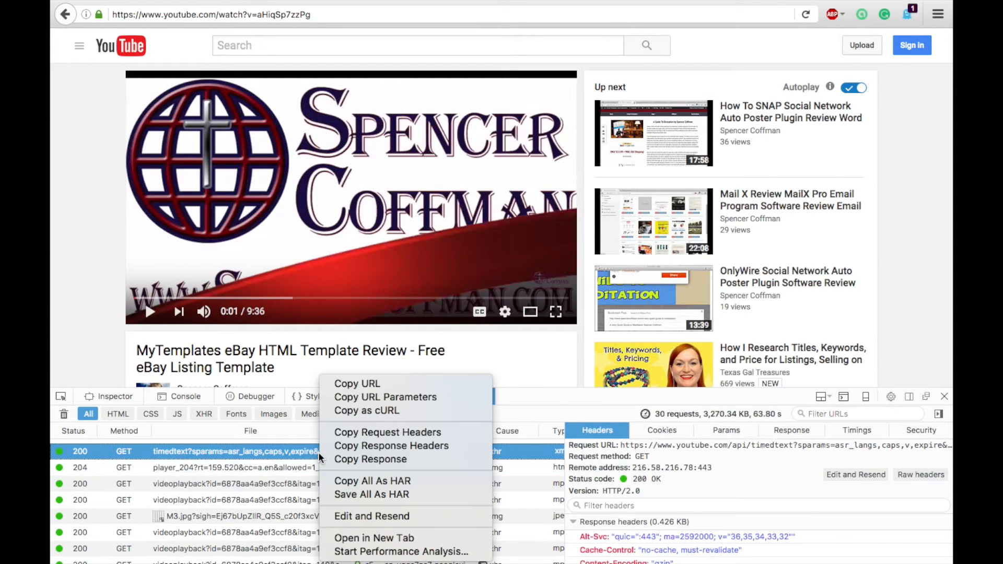
click(374, 538)
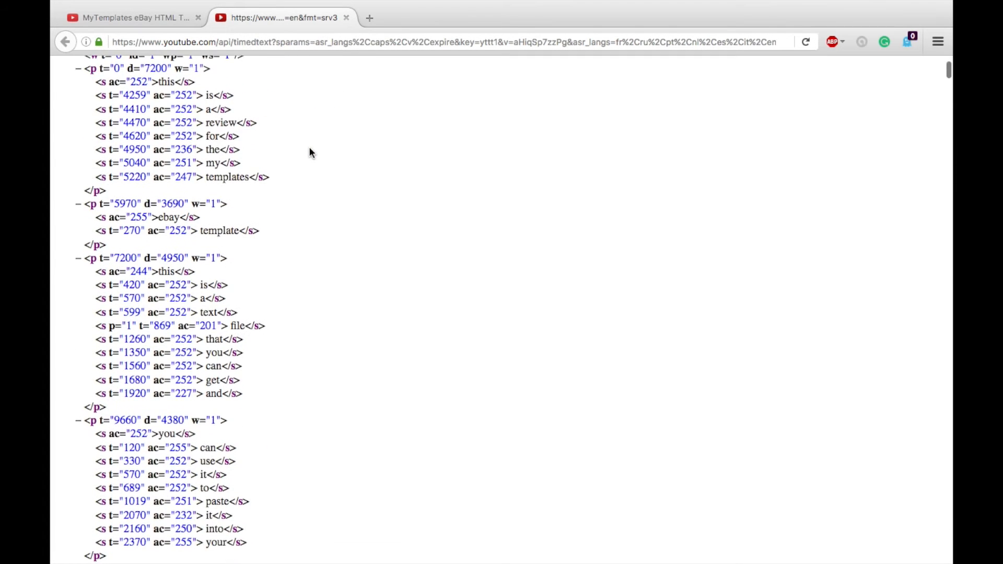
scroll(down, 3)
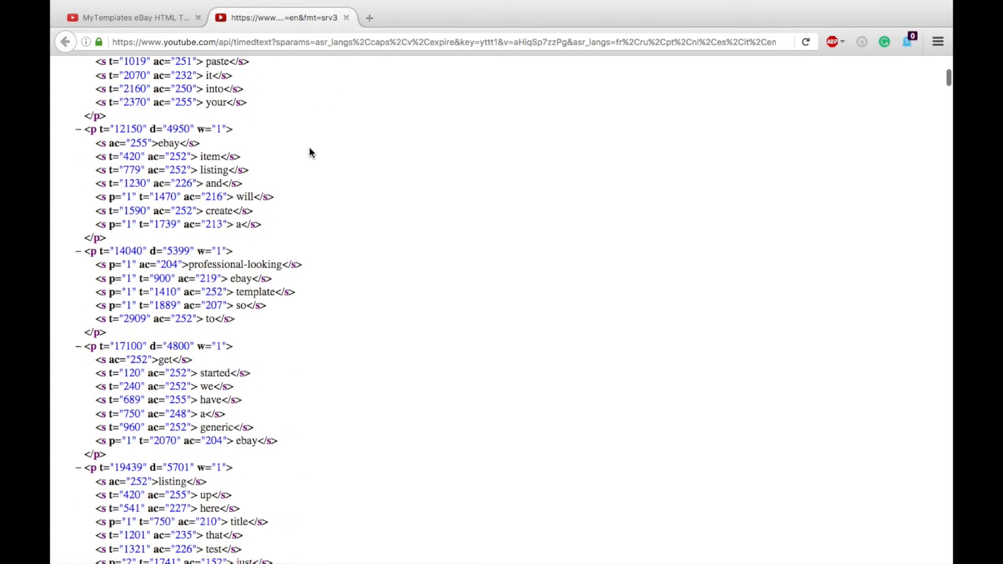
scroll(down, 3)
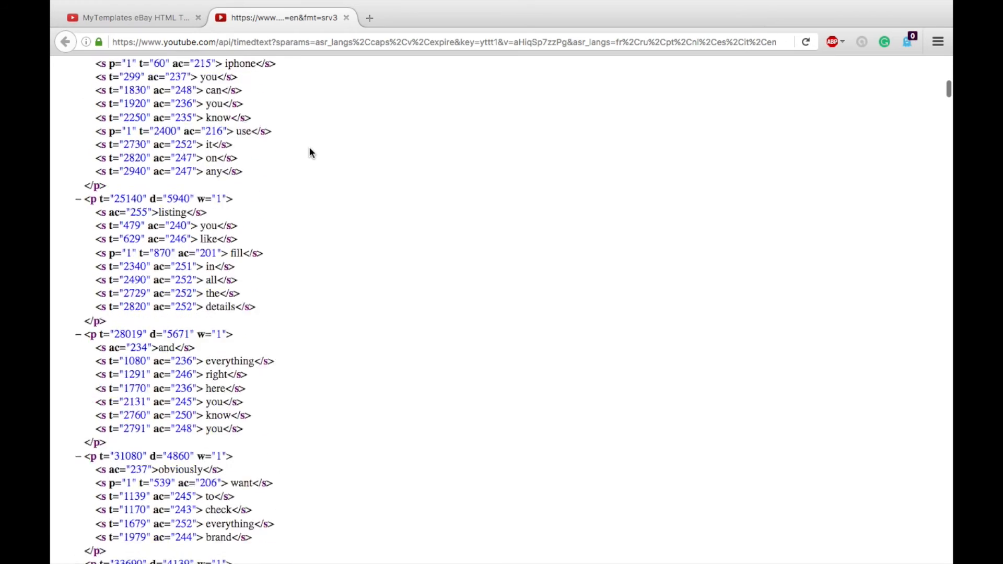
scroll(down, 3)
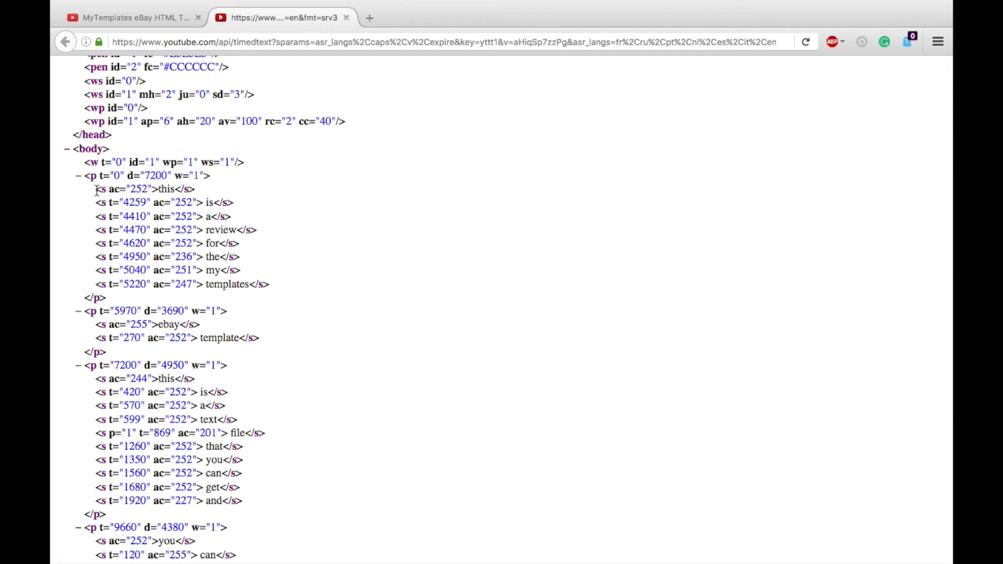
Select the transcript XML from the first caption tag down through the end
drag(94, 188, 269, 284)
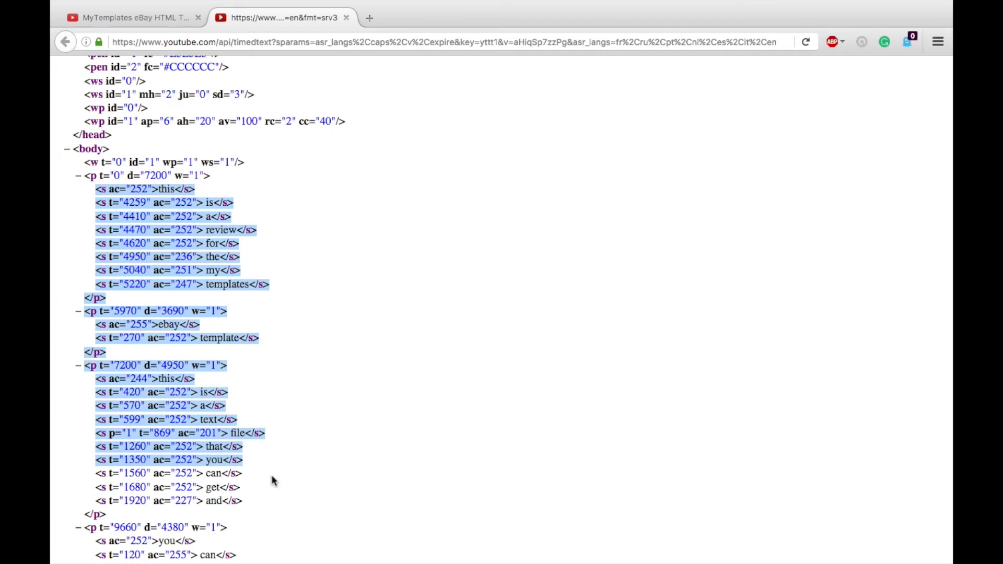
scroll(down, 3)
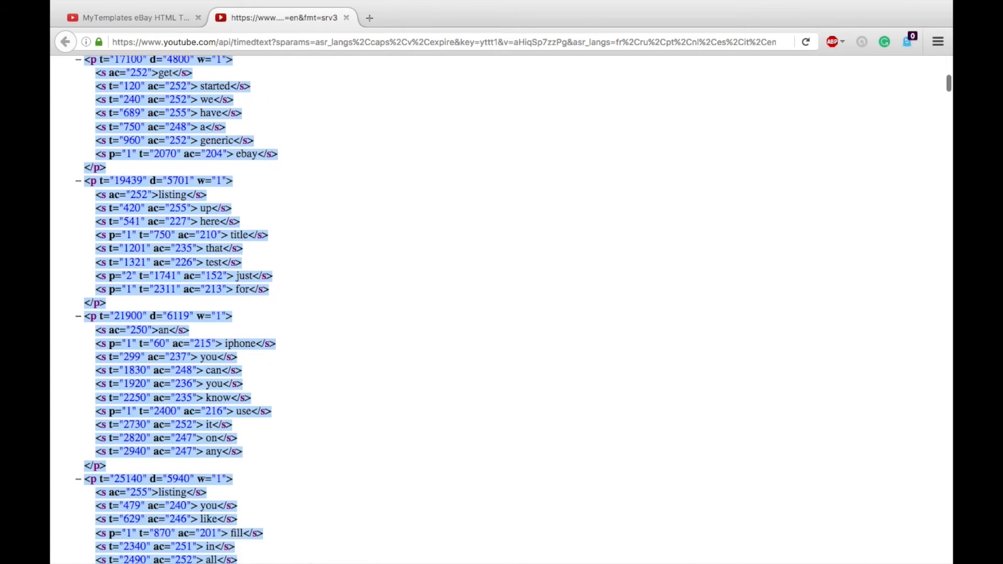
scroll(down, 3)
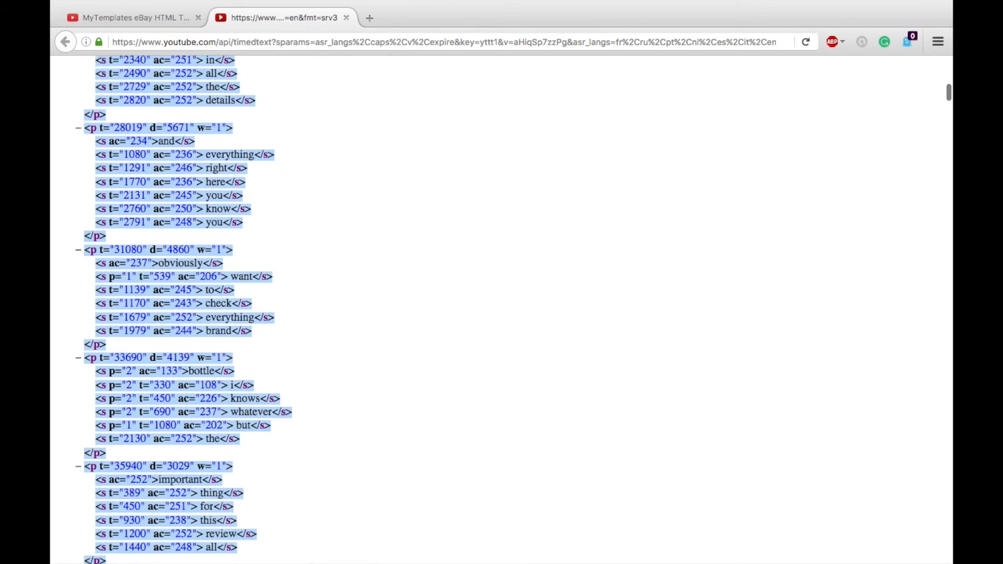
scroll(down, 3)
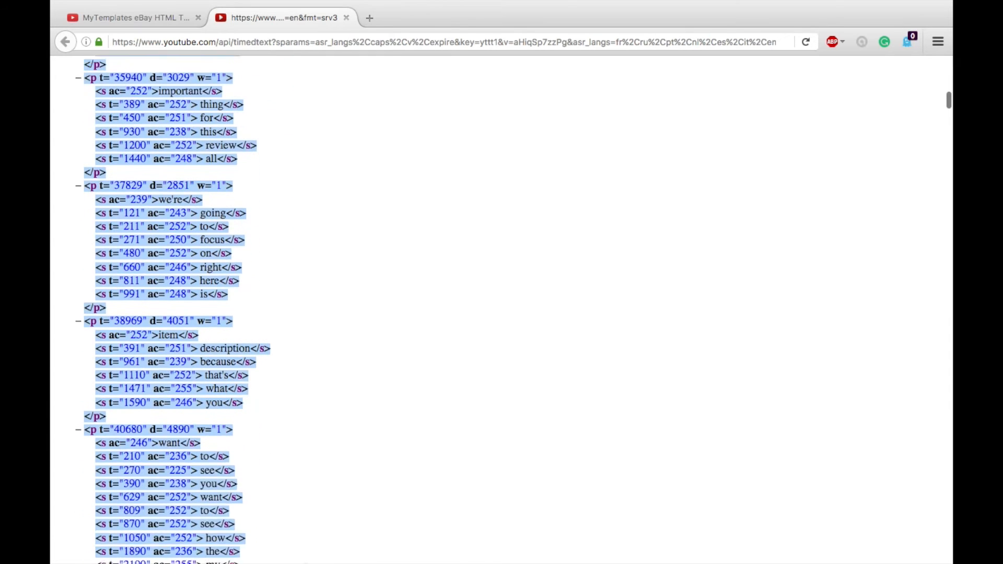
scroll(down, 3)
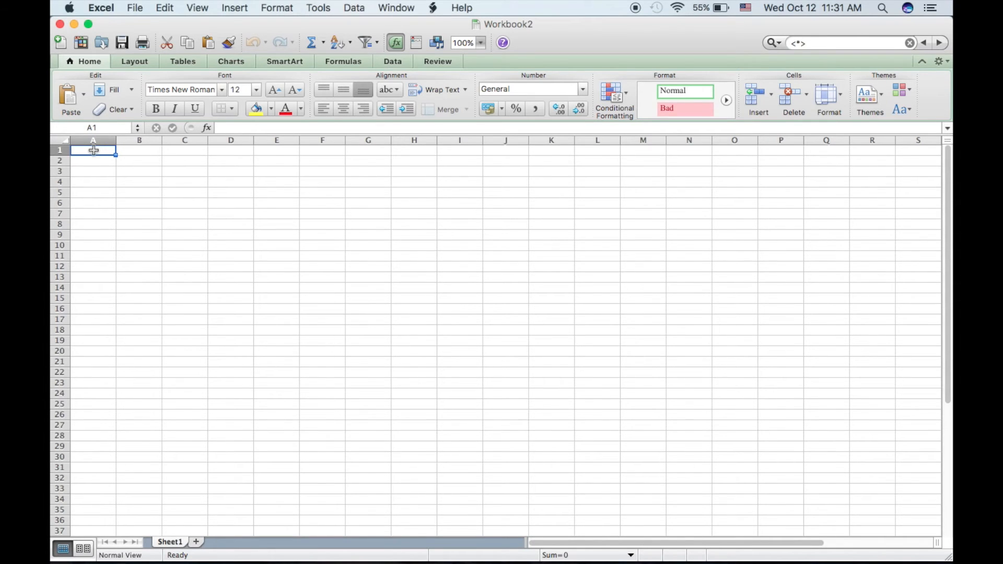
Paste the copied caption XML into cell A1 with Cmd+V
key(cmd+v)
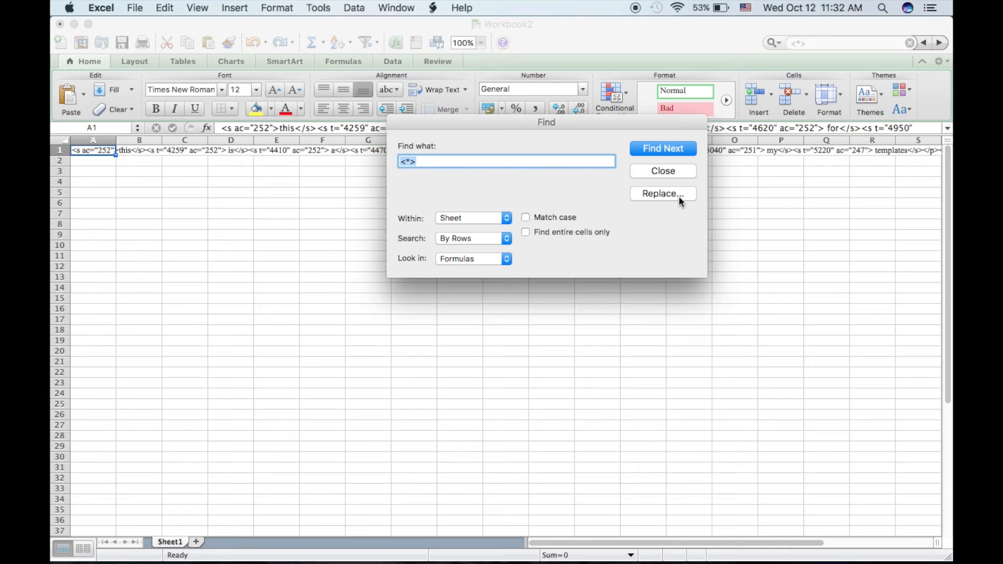
Replace all <*> tags with nothing, removing 308 tags from the transcript
click(662, 193)
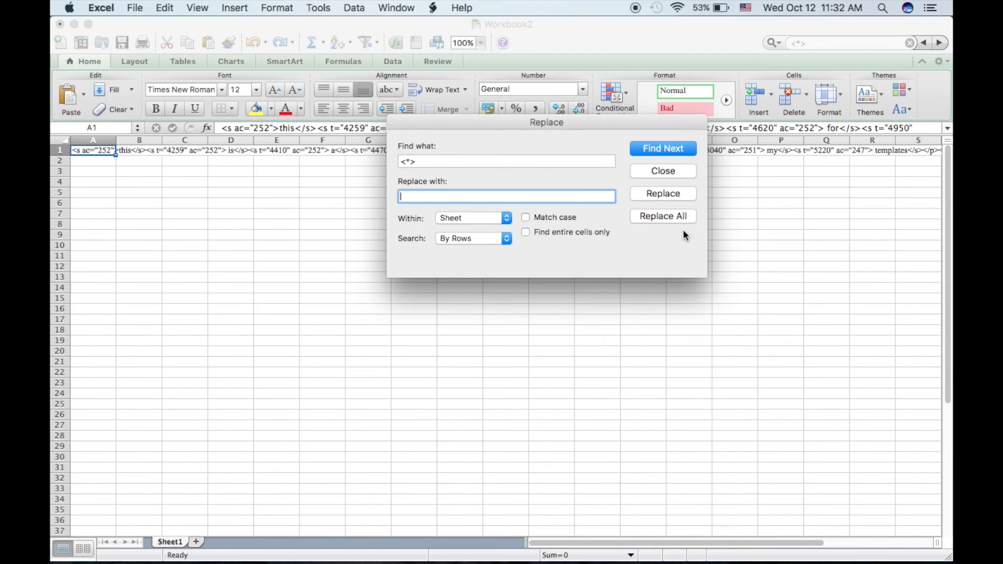
click(662, 216)
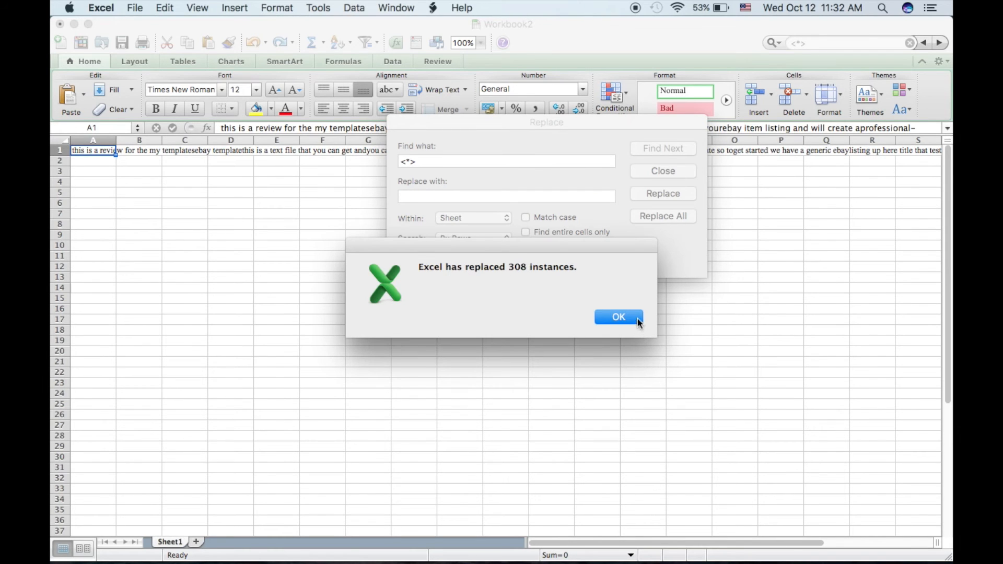
click(618, 318)
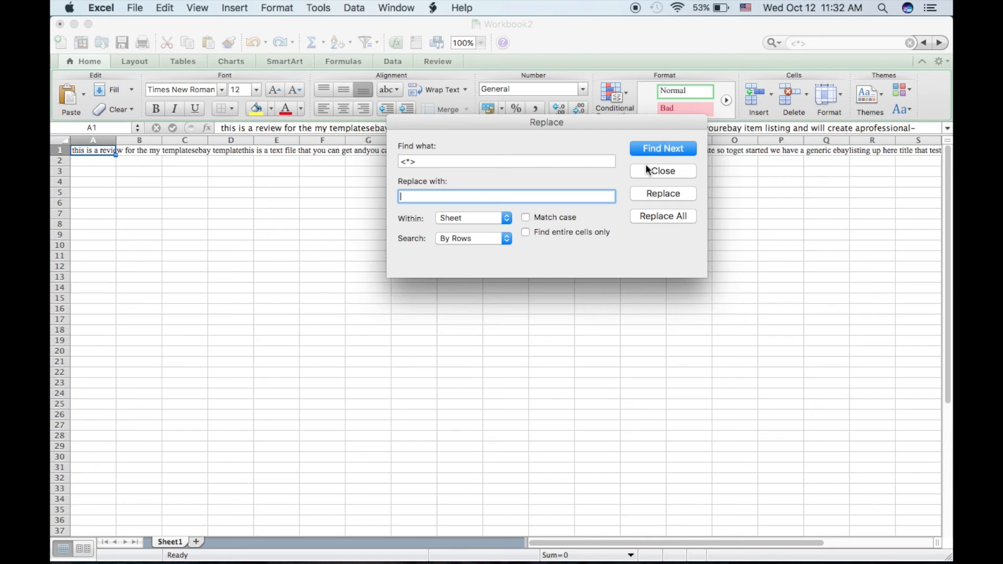
click(663, 171)
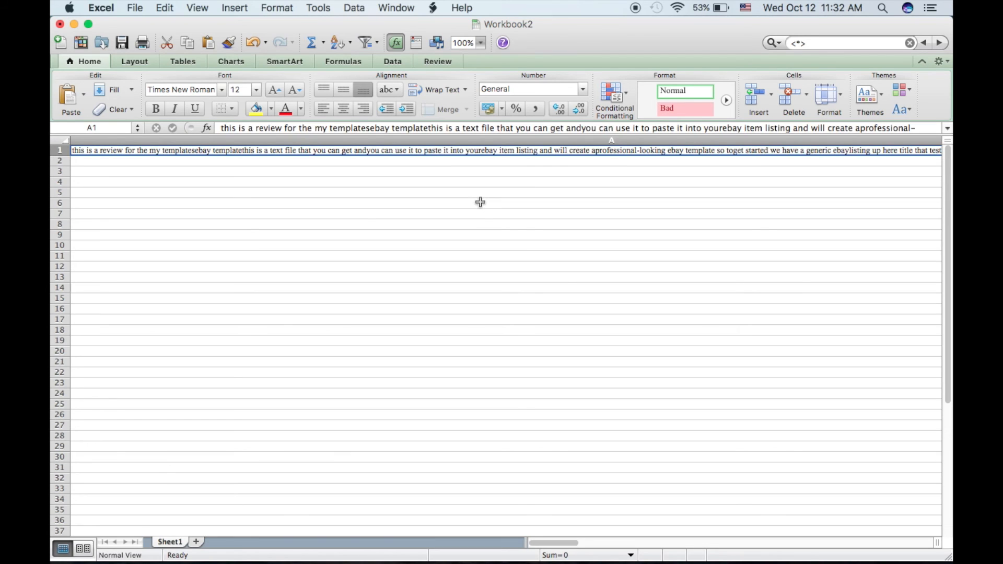
mouse_move(547, 180)
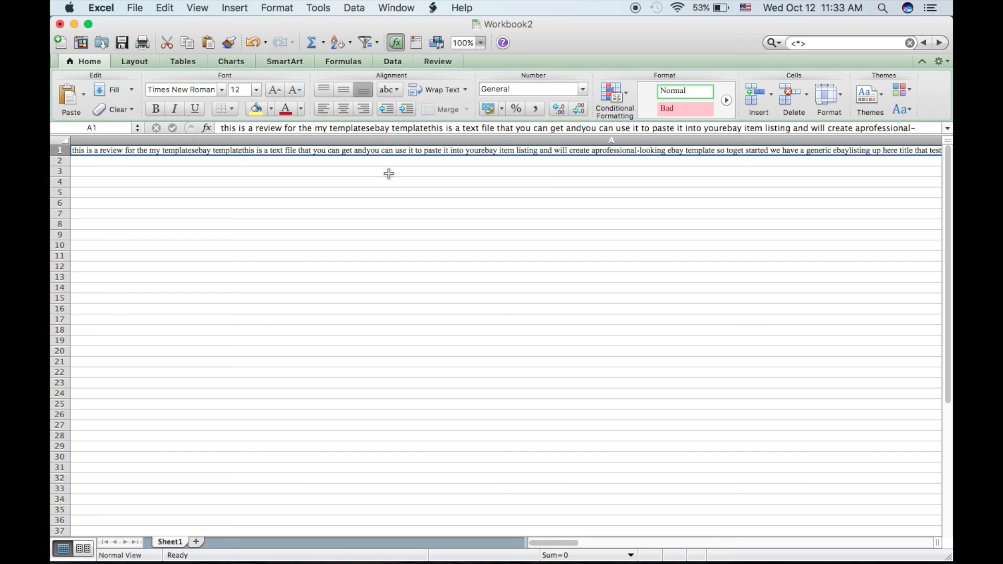
mouse_move(357, 250)
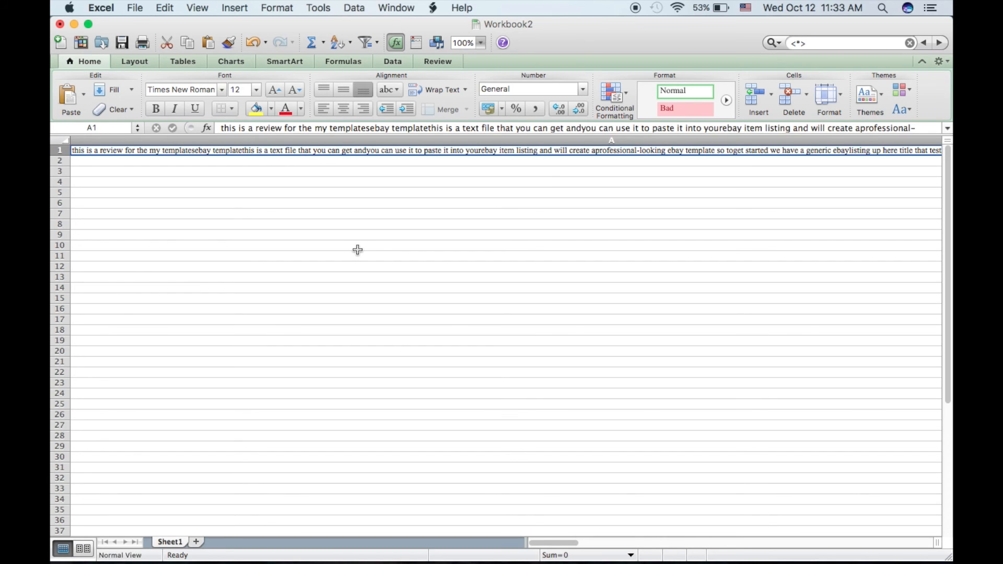